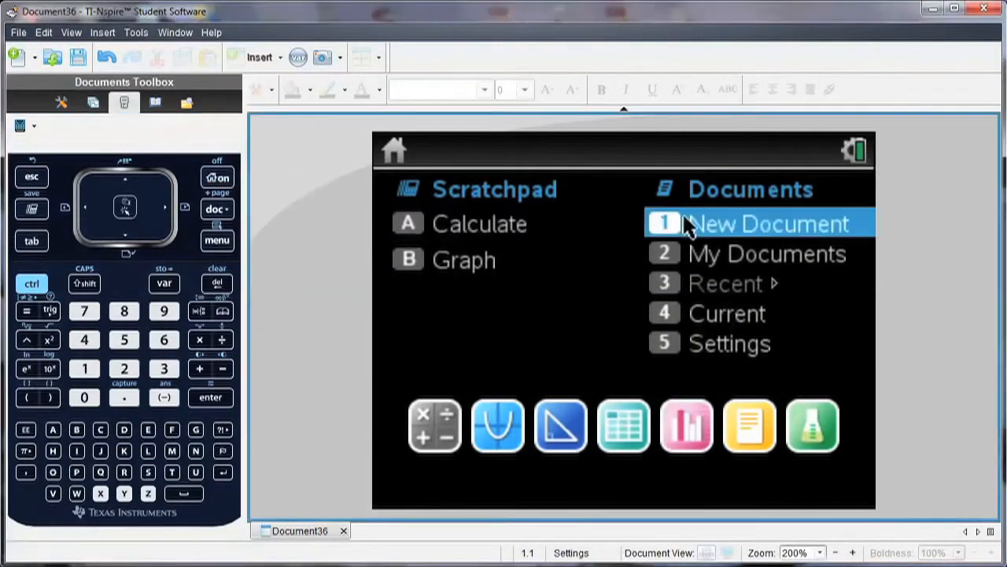
# Create a new document with a Graphs page
pyautogui.click(767, 223)
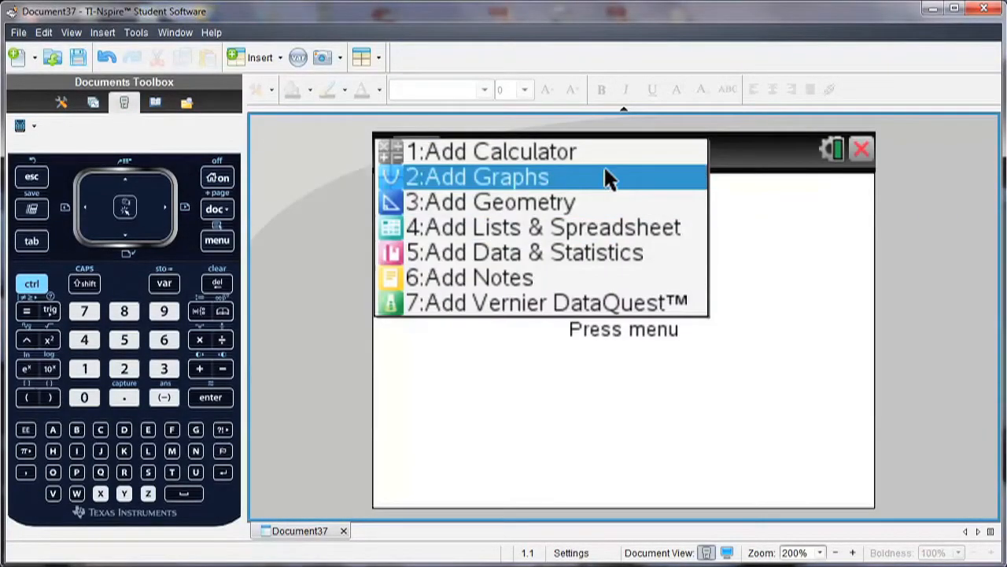
pyautogui.click(477, 176)
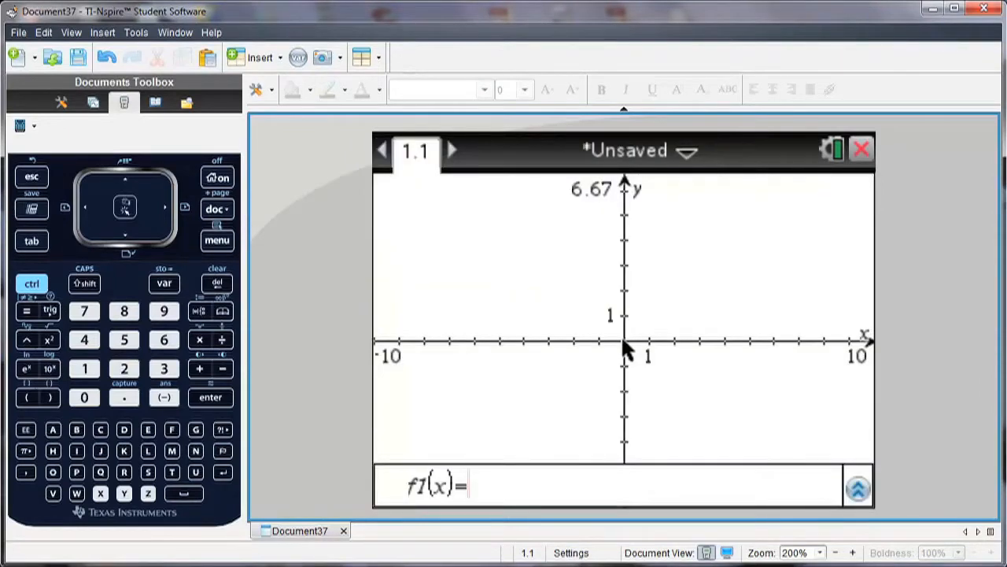
pyautogui.moveTo(594, 185)
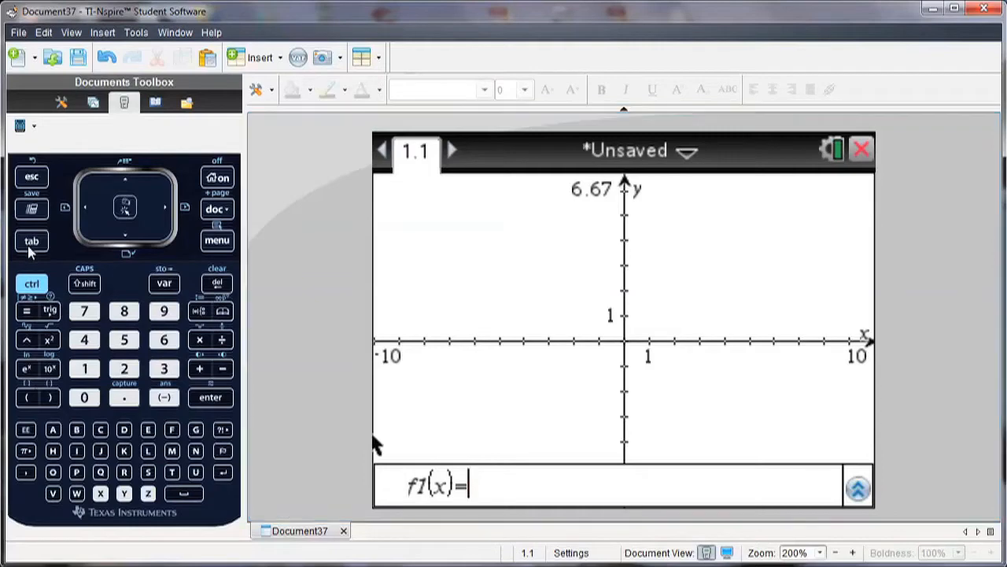
# Change the first entry's relation to ≤ and enter x, giving y≤x
pyautogui.click(31, 241)
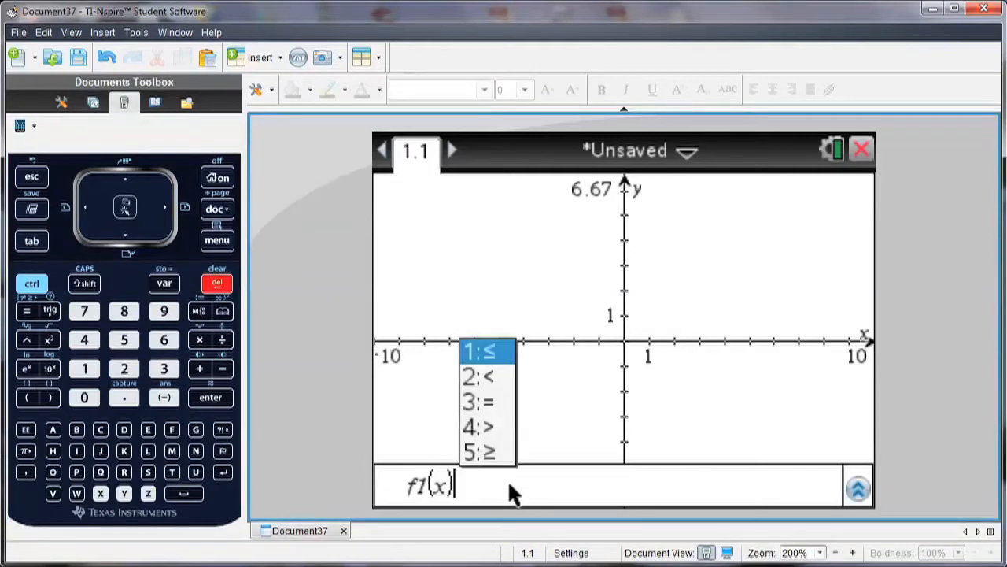
pyautogui.moveTo(504, 362)
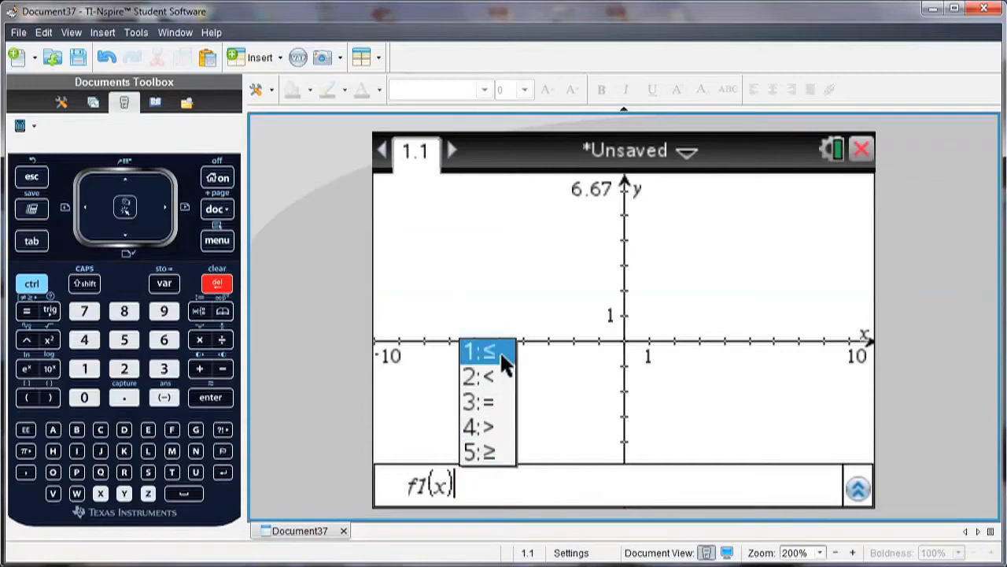
pyautogui.click(486, 351)
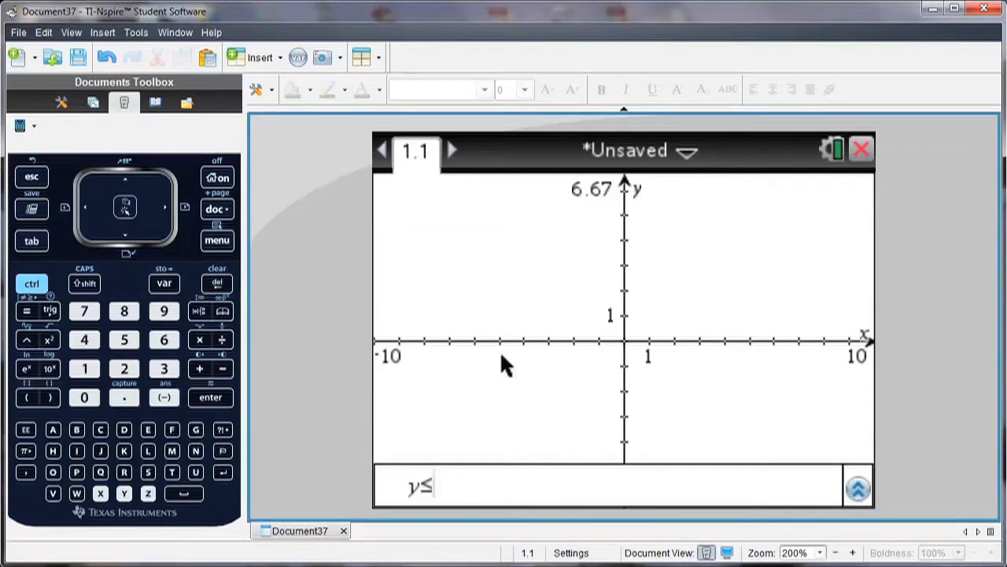
pyautogui.write('x)')
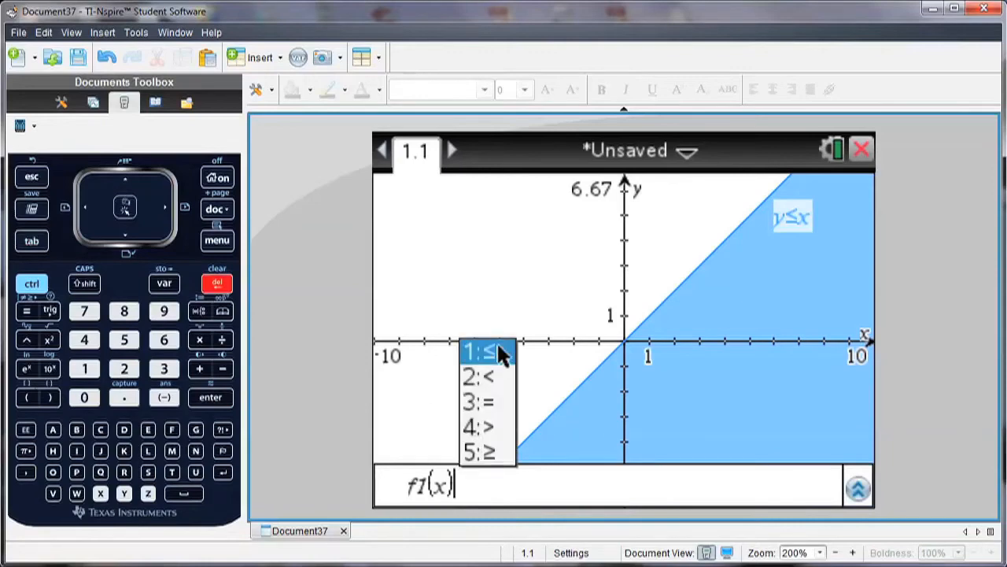
pyautogui.moveTo(492, 427)
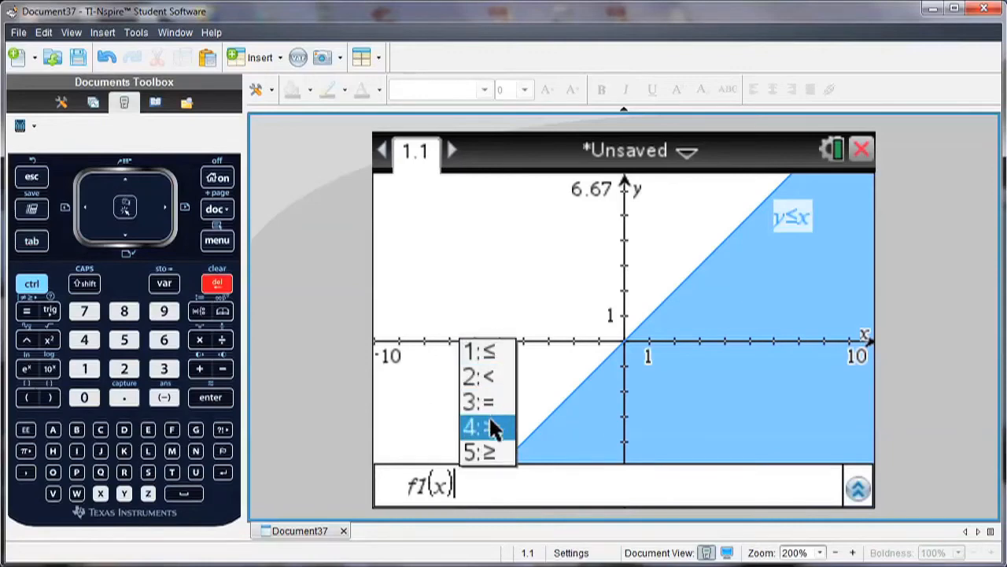
# Set the second entry's relation to > for y>sin(x)
pyautogui.click(487, 427)
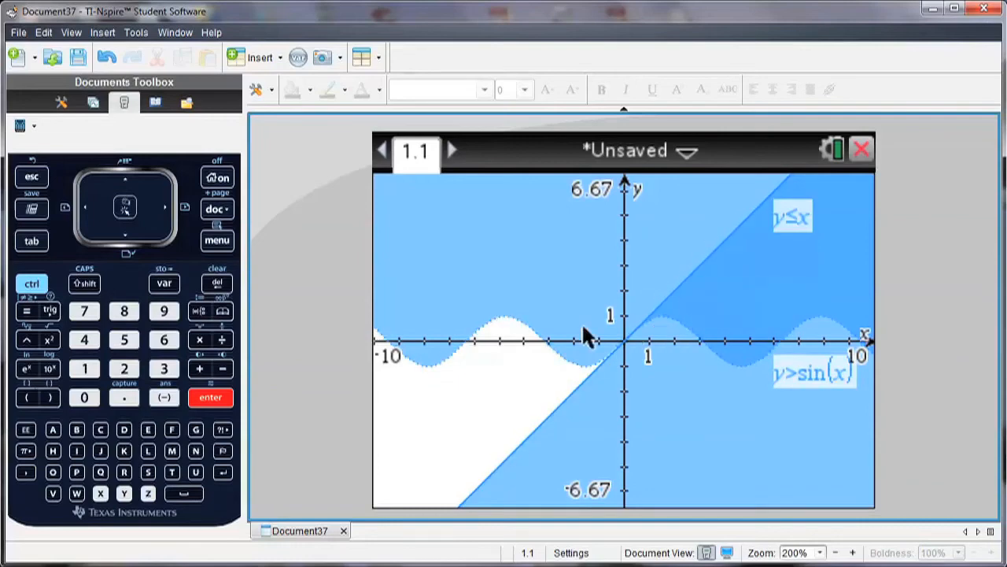
# Give the y>sin(x) region a red fill colour
pyautogui.rightClick(586, 335)
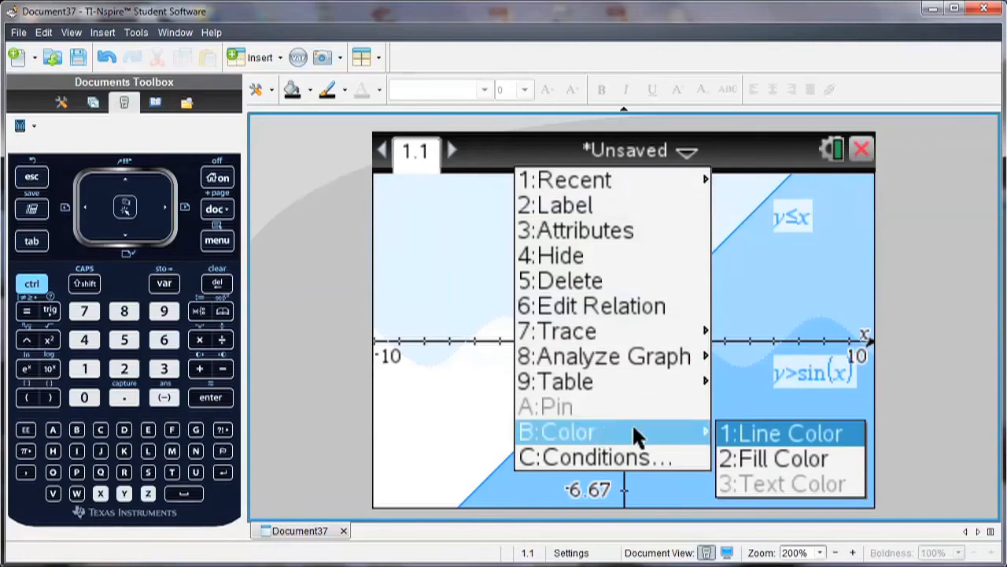
pyautogui.click(775, 458)
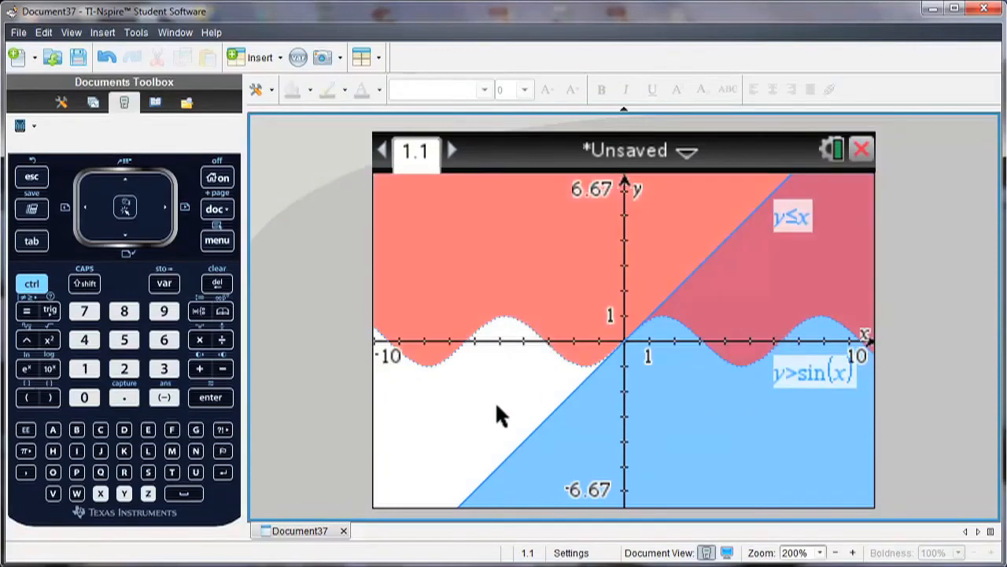
pyautogui.moveTo(745, 310)
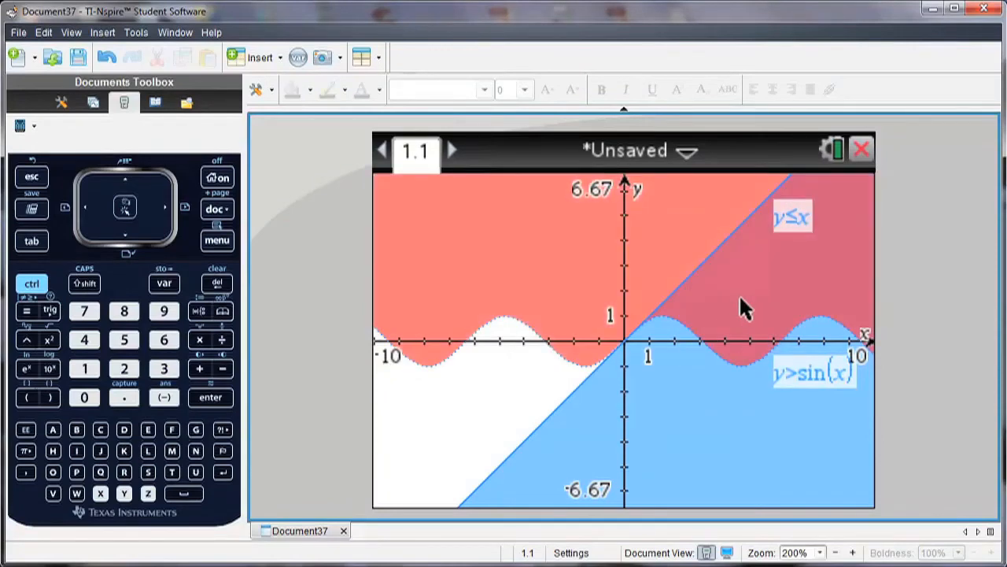
# Drag the y>sin(x) label to the upper left of the graph
pyautogui.moveTo(814, 371); pyautogui.dragTo(555, 308)
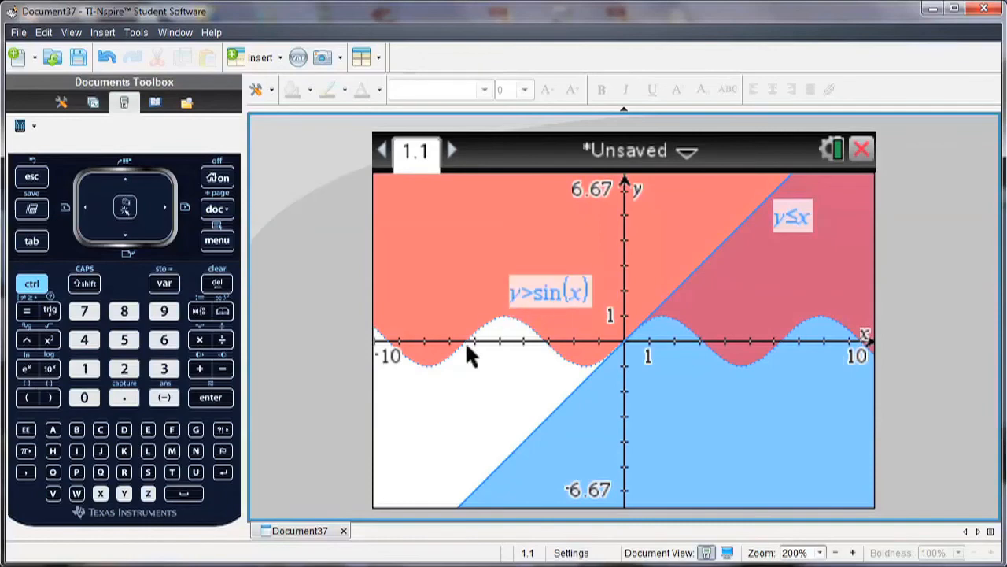
pyautogui.moveTo(460, 443)
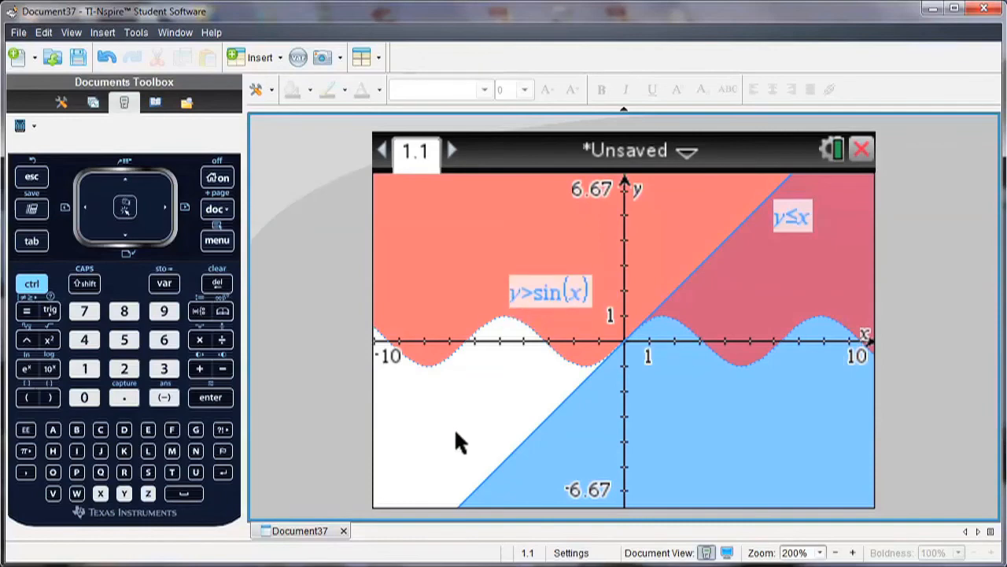